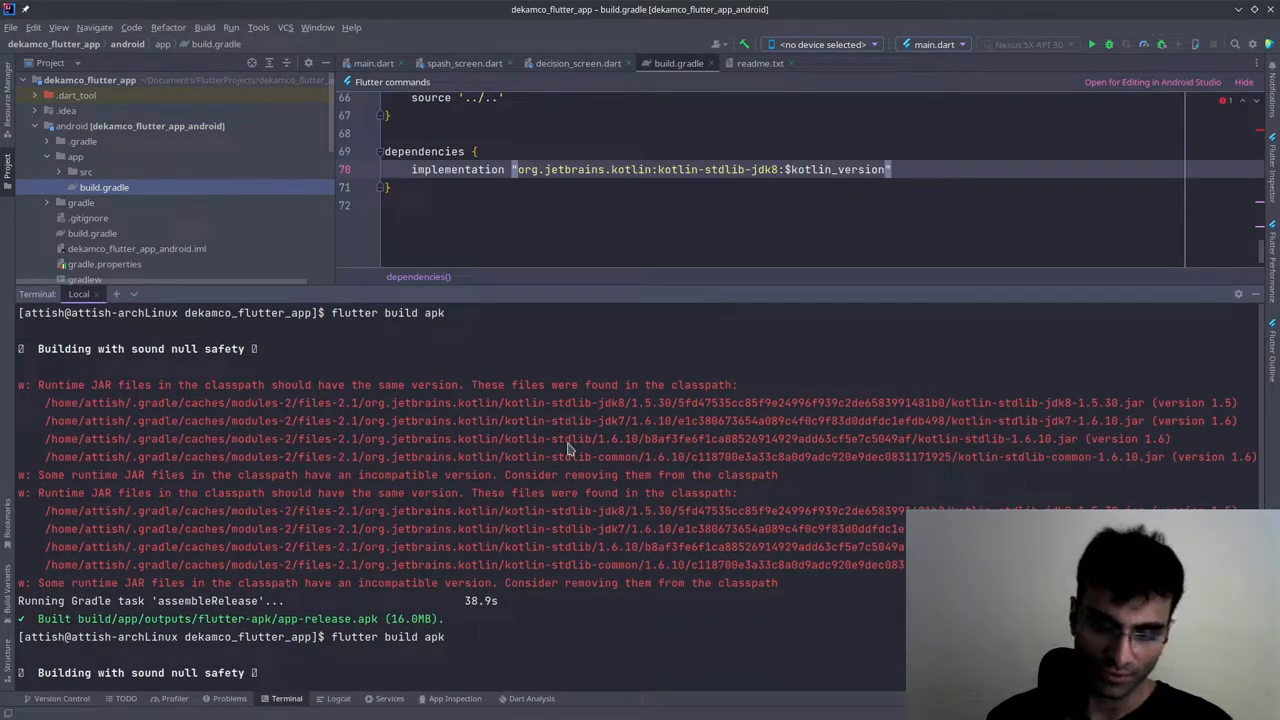
mouse_move(535, 513)
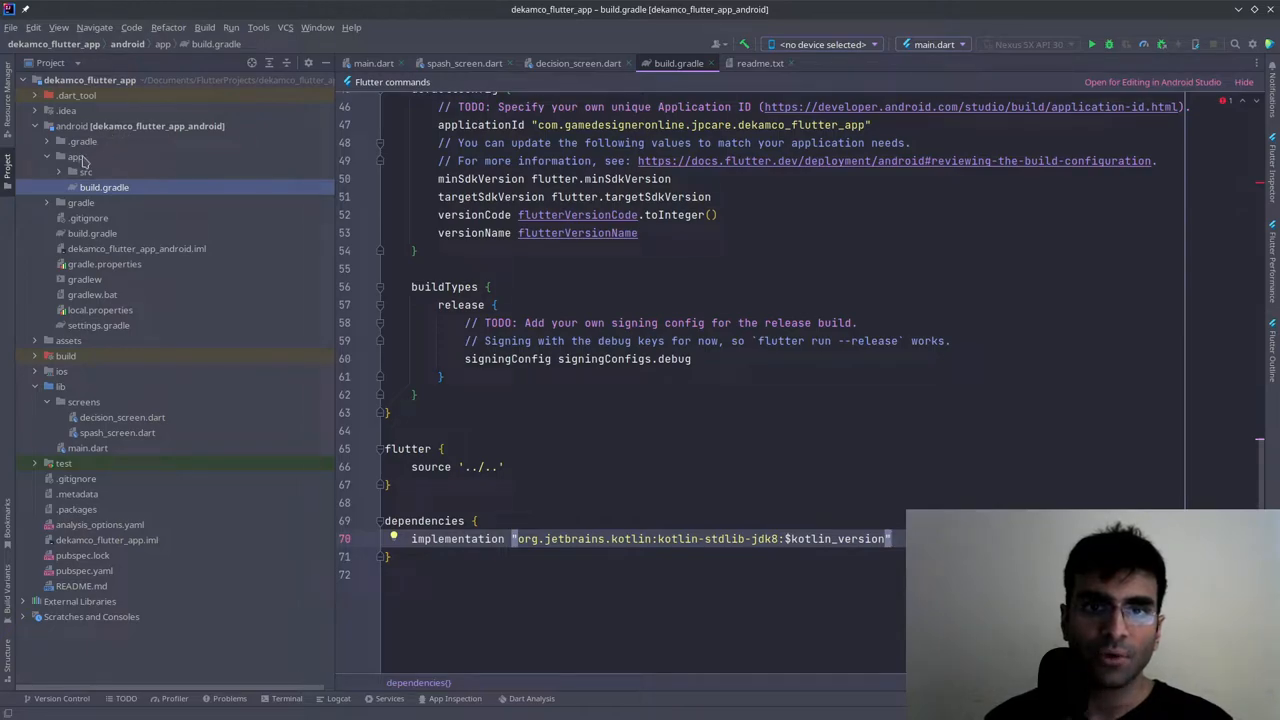
mouse_move(107, 197)
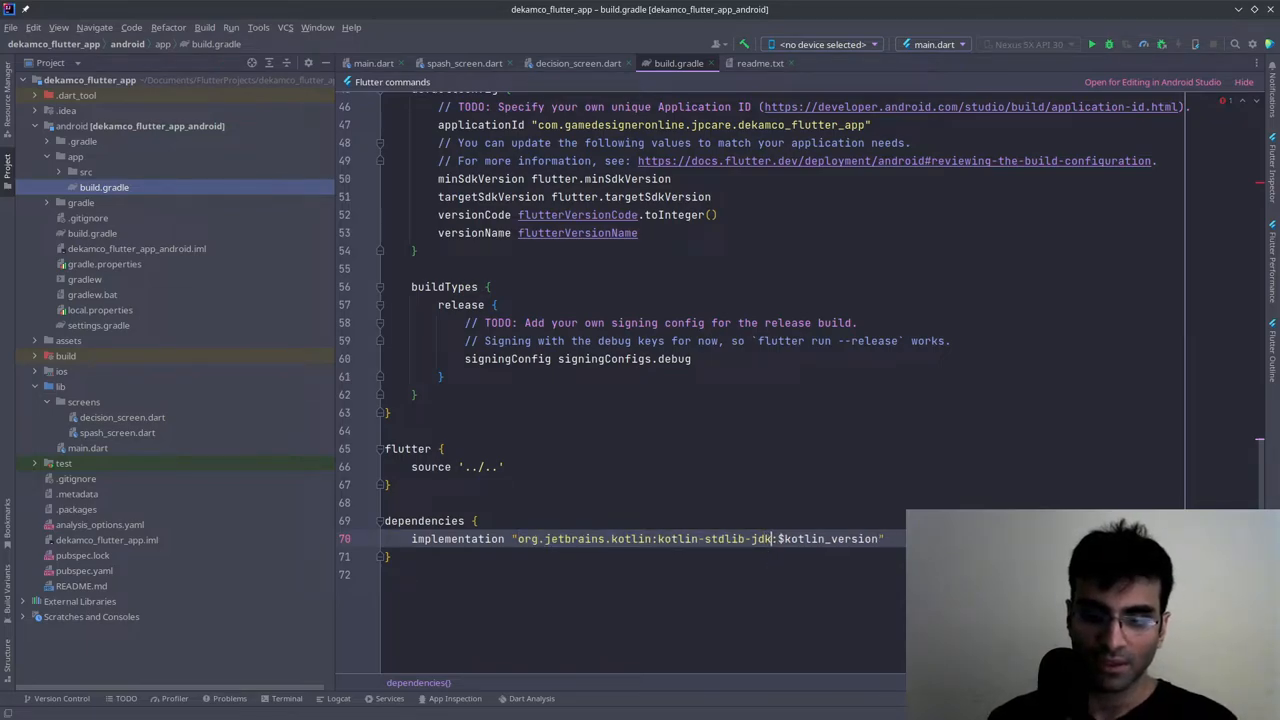
type("8")
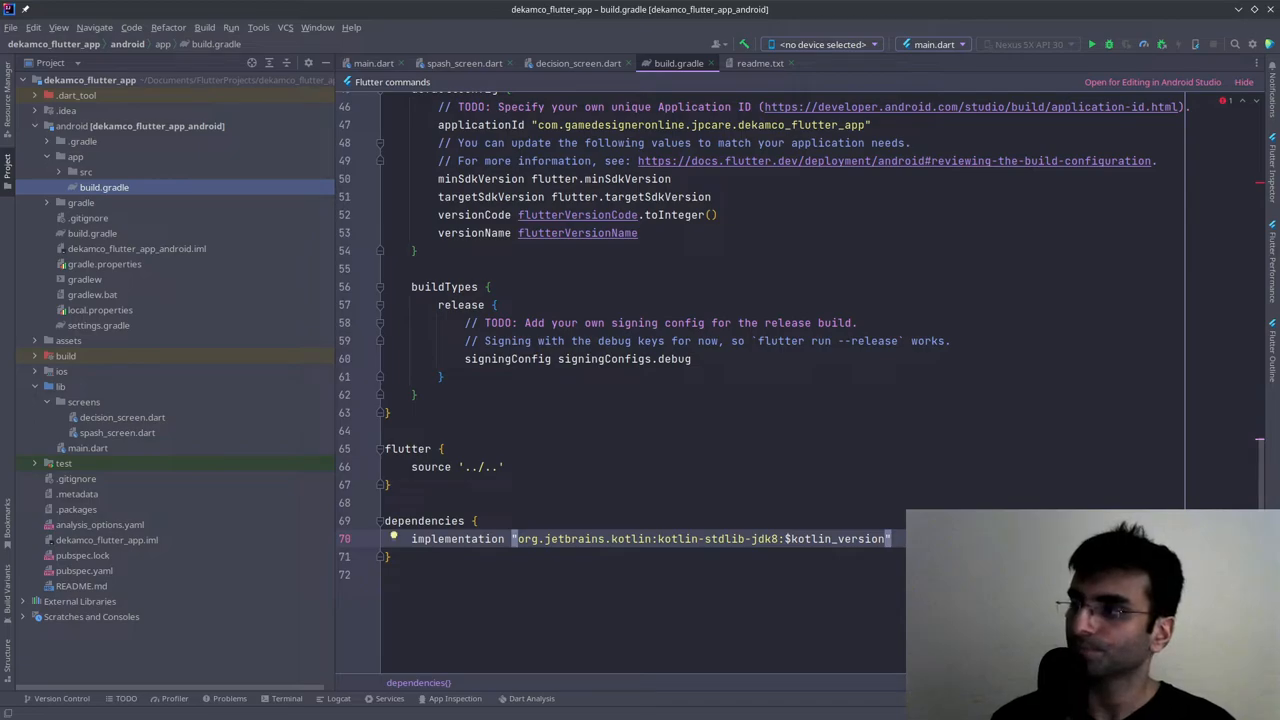
mouse_move(899, 465)
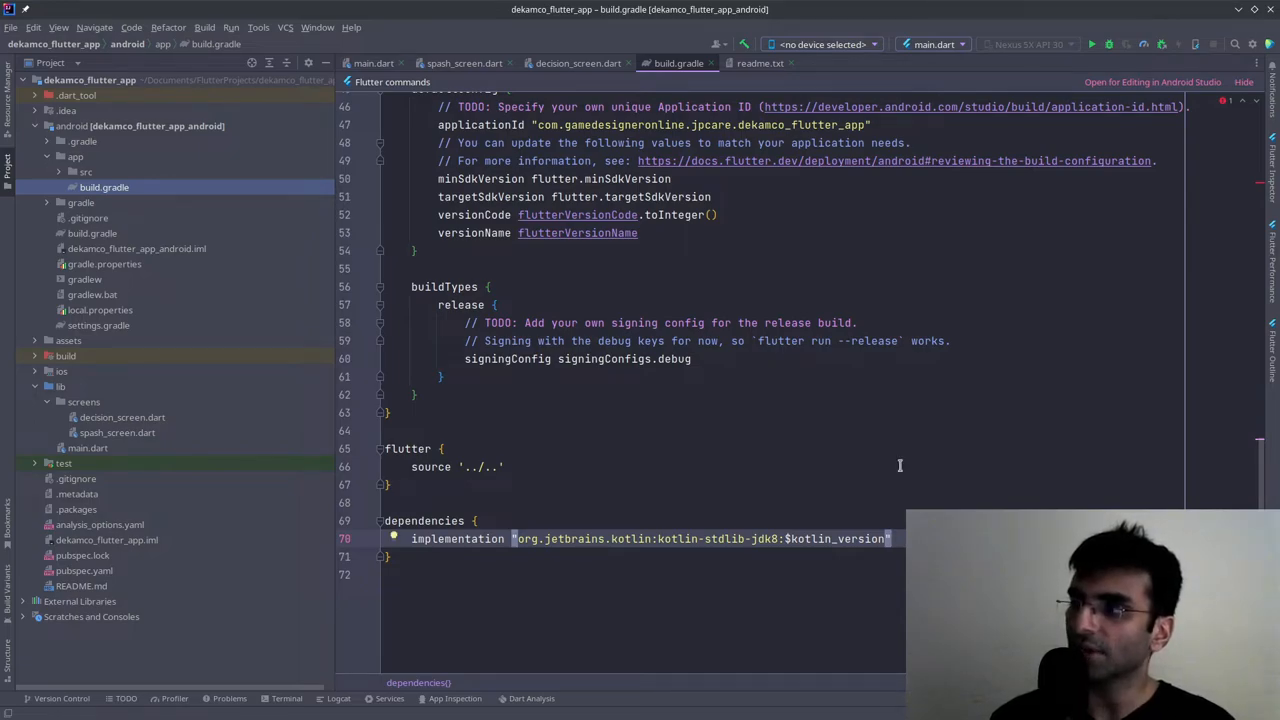